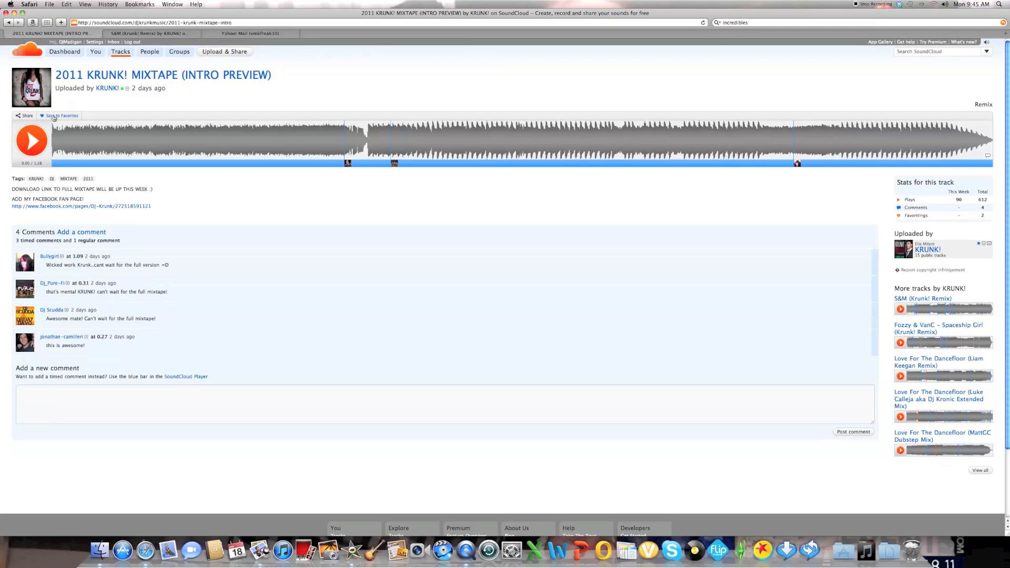
mouse_move(136, 110)
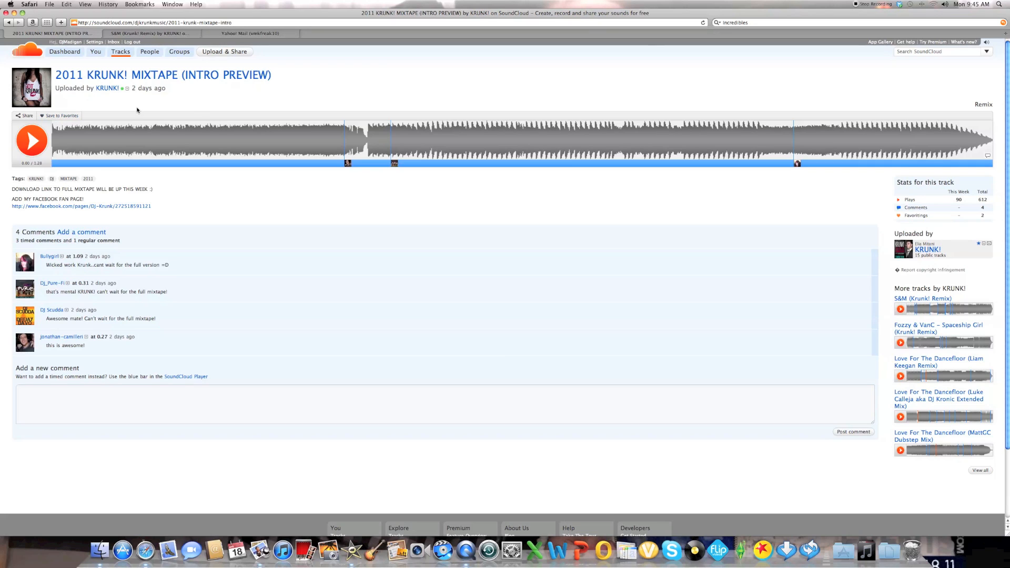
mouse_move(199, 106)
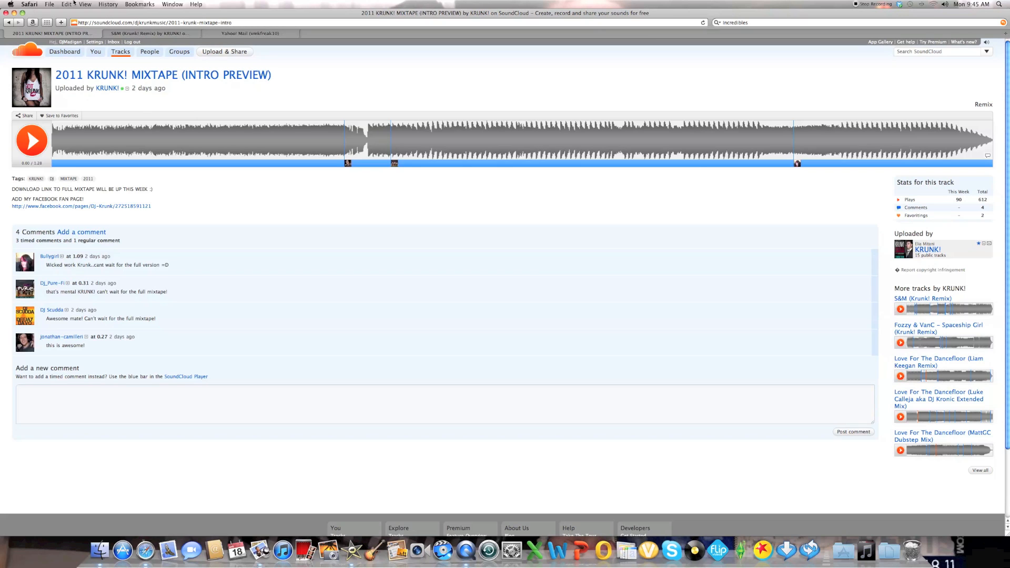
Show the SoundCloud track page's HTML source in its own window via View > View Source.
click(84, 4)
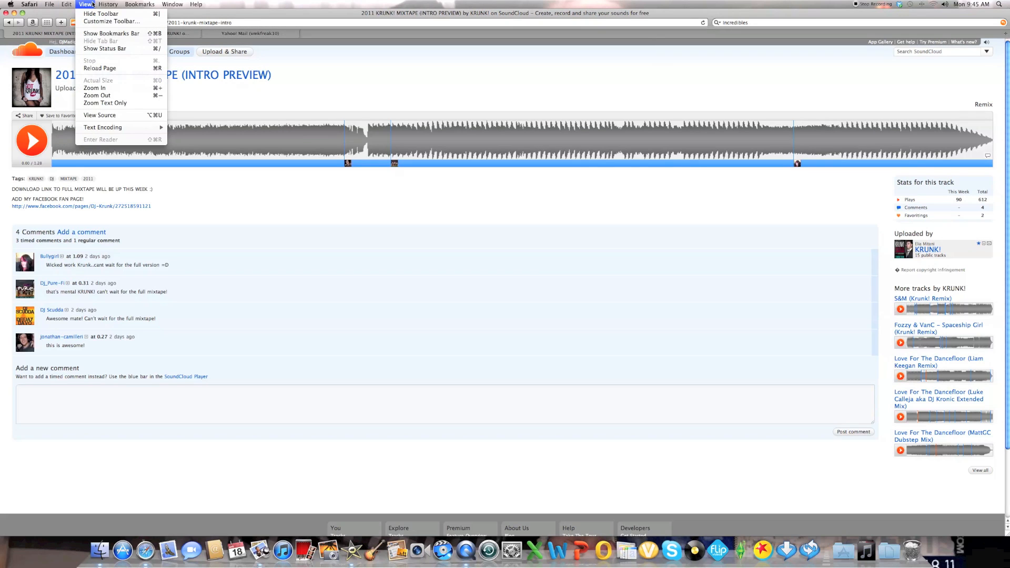
mouse_move(100, 116)
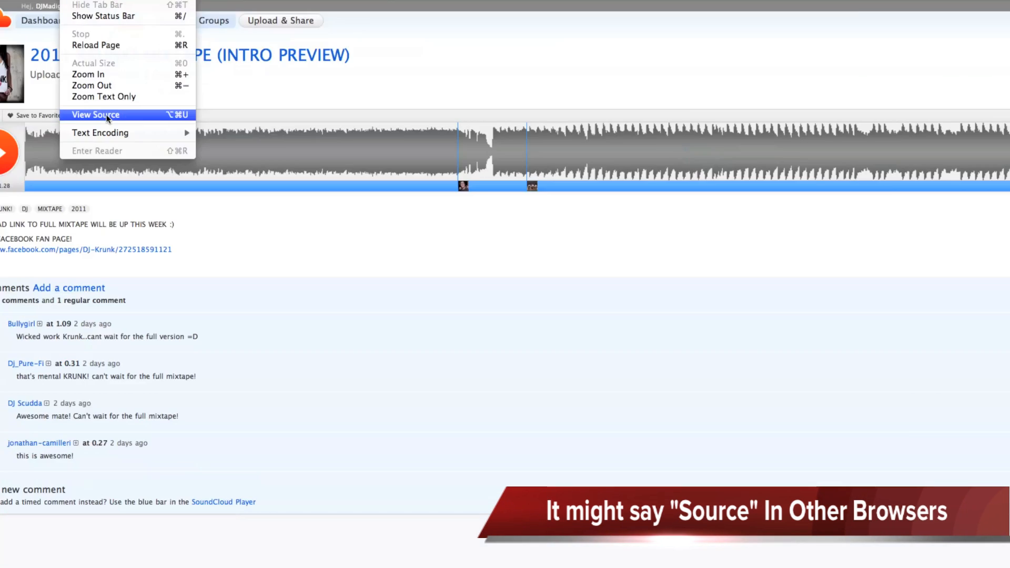
click(95, 115)
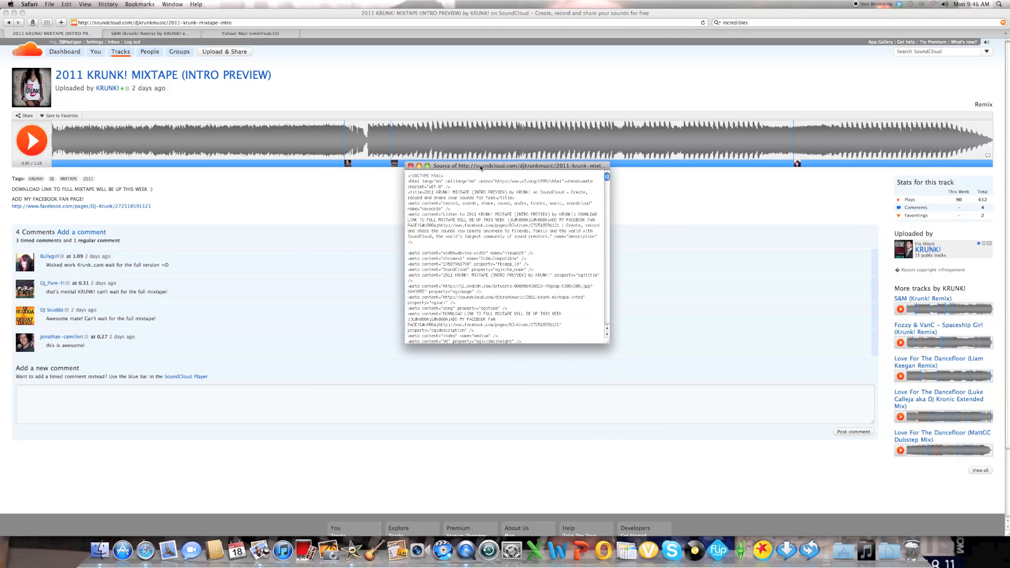
click(85, 4)
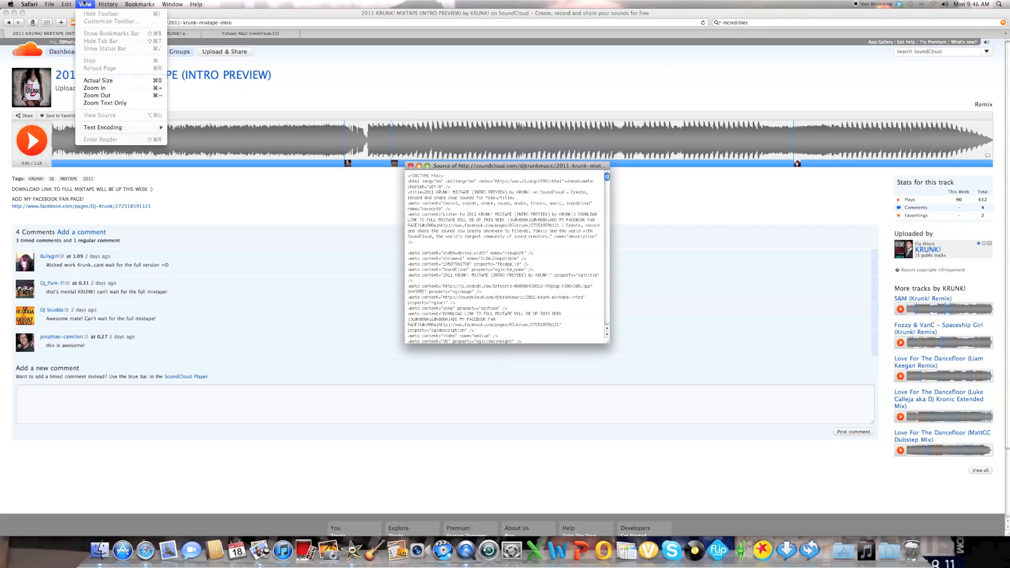
click(67, 4)
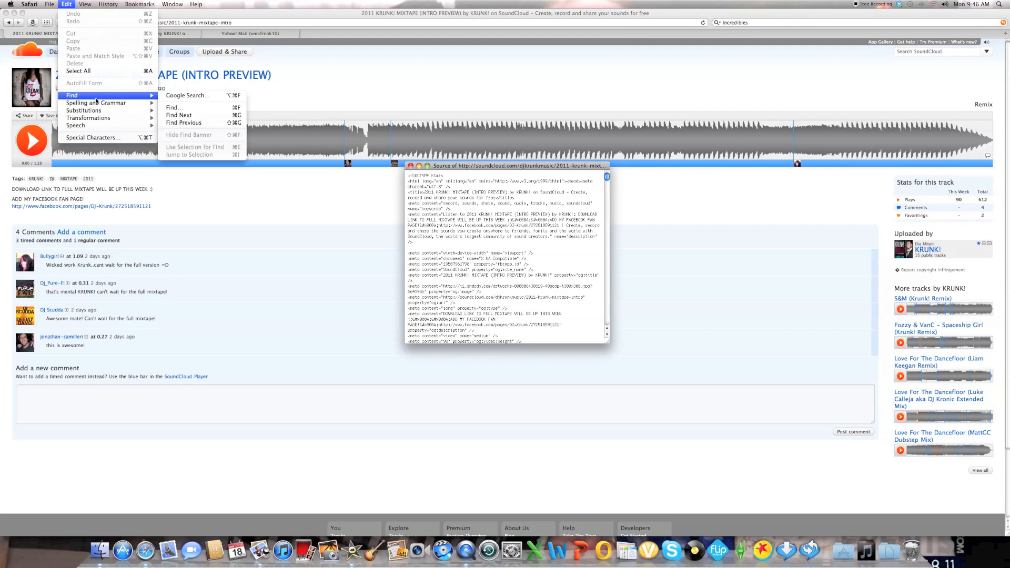
Search the page source for 'streamurl' to locate the media.soundcloud.com stream link.
click(174, 108)
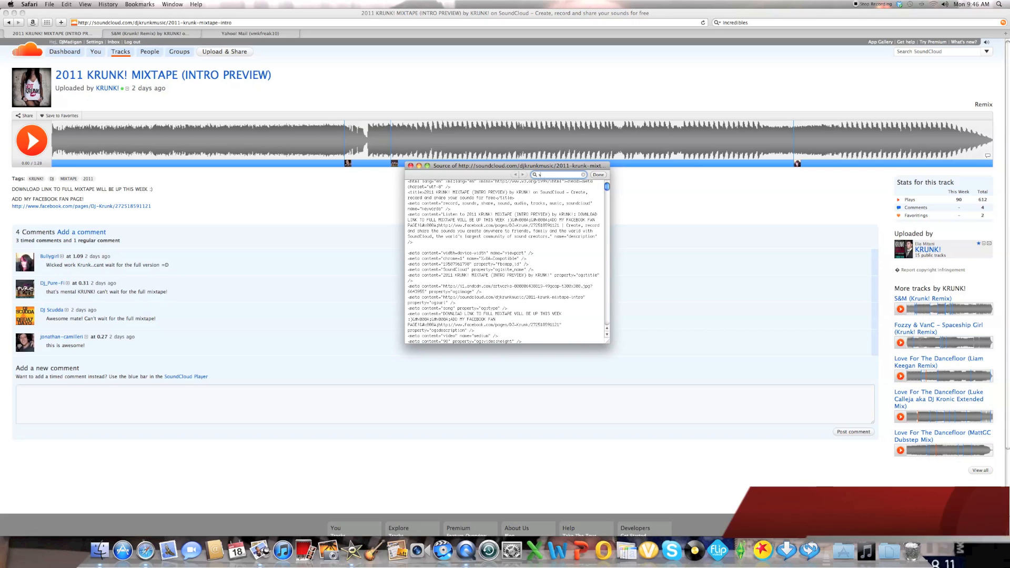
text(strea)
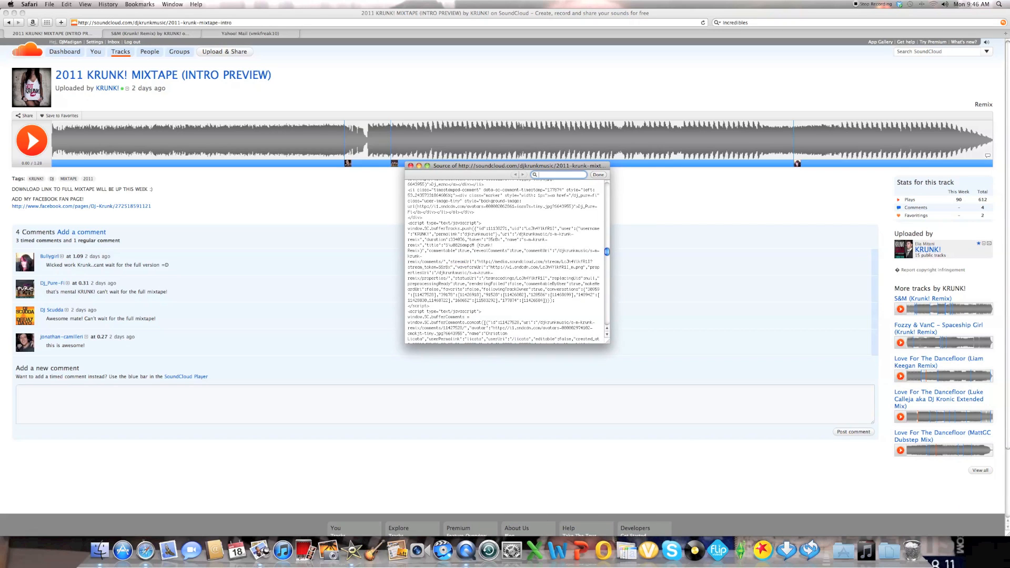
text(streamurl)
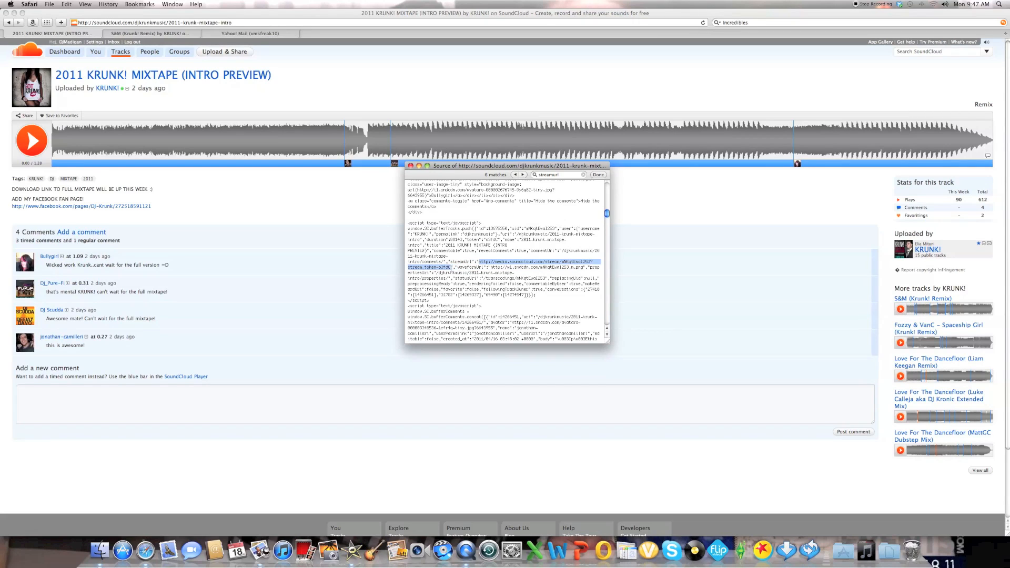
Copy the stream link and paste it into a new tab's address field before switching to Yahoo Mail.
right_click(509, 262)
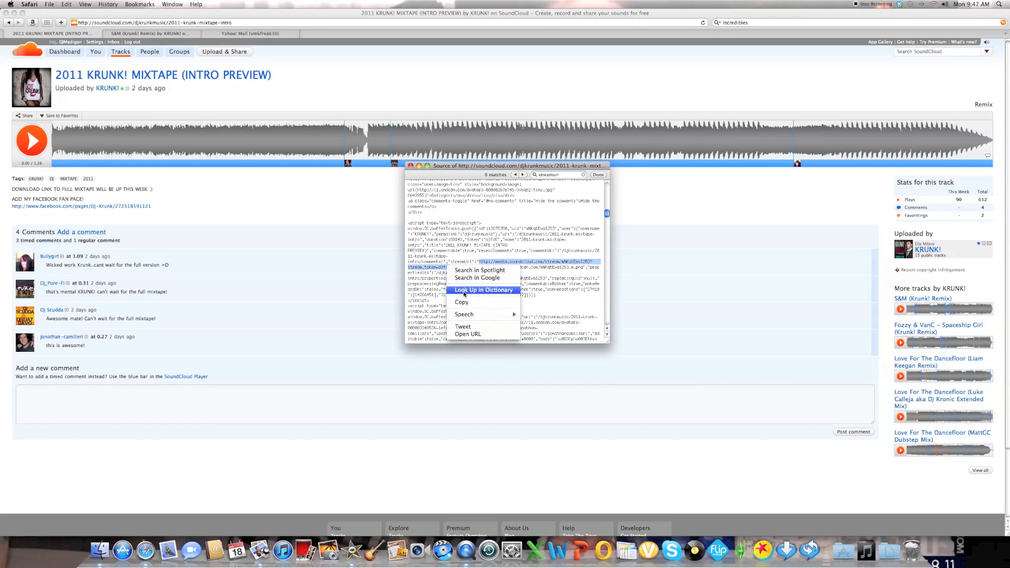
click(506, 303)
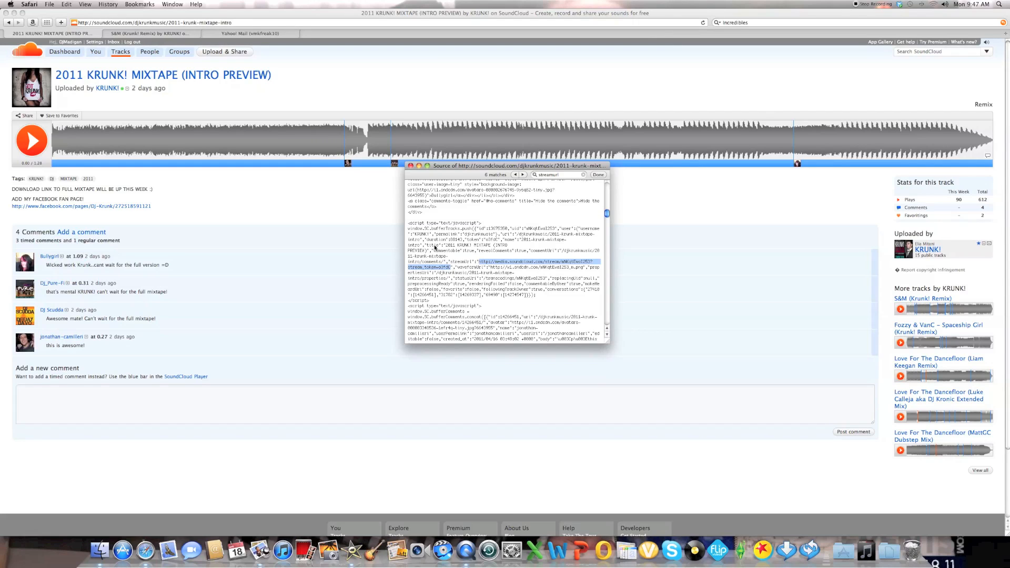
click(598, 175)
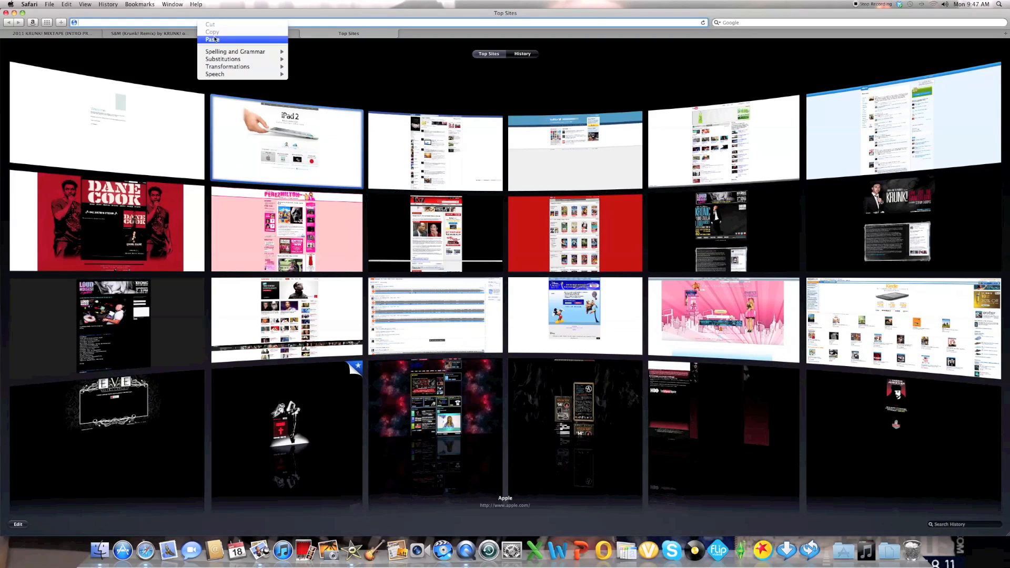
click(214, 39)
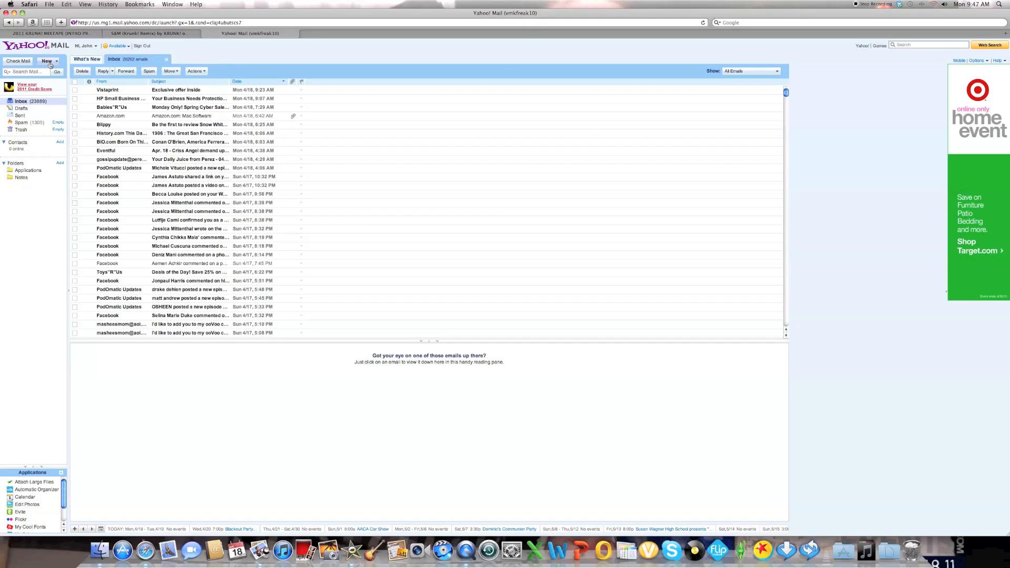
Send an email to own address titled 'Soundcloud' with the stream link pasted in the body.
click(45, 61)
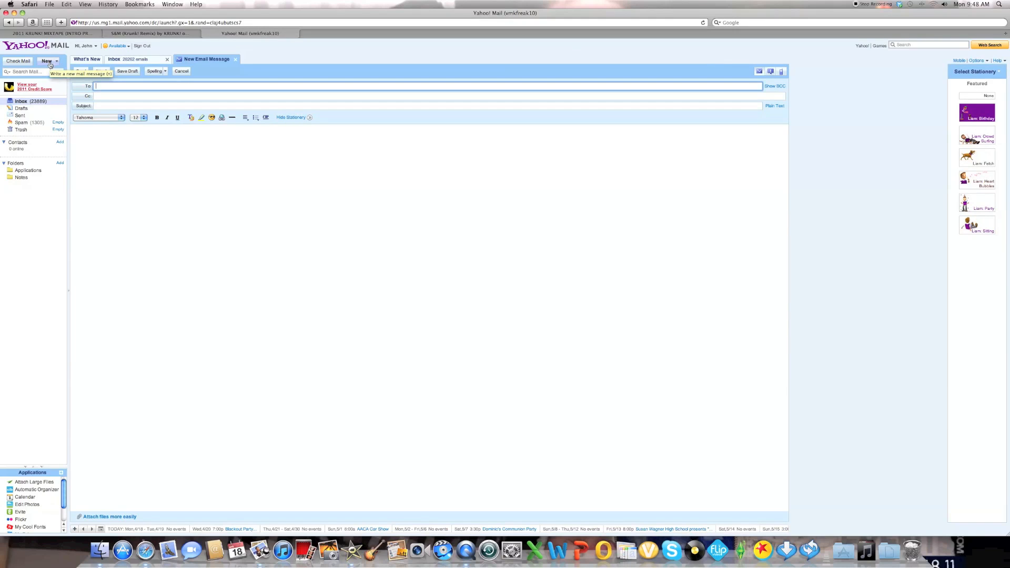
text(vm)
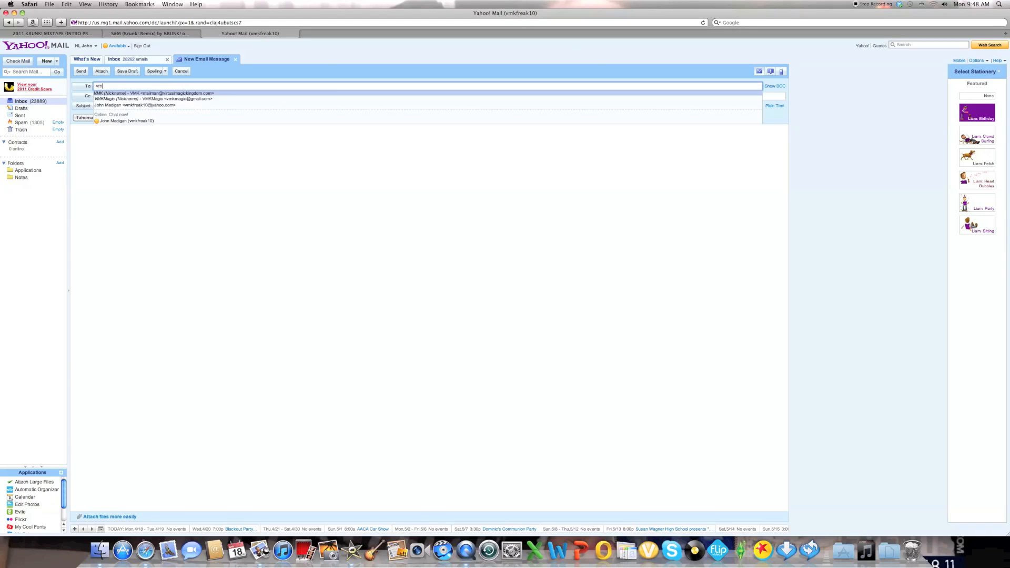
click(128, 121)
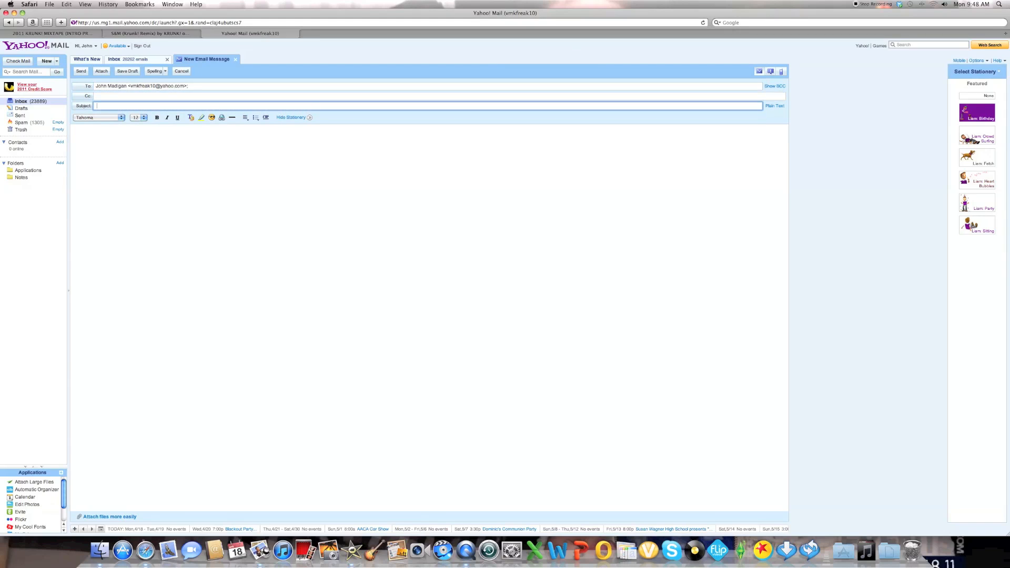
text(Soundcloud song)
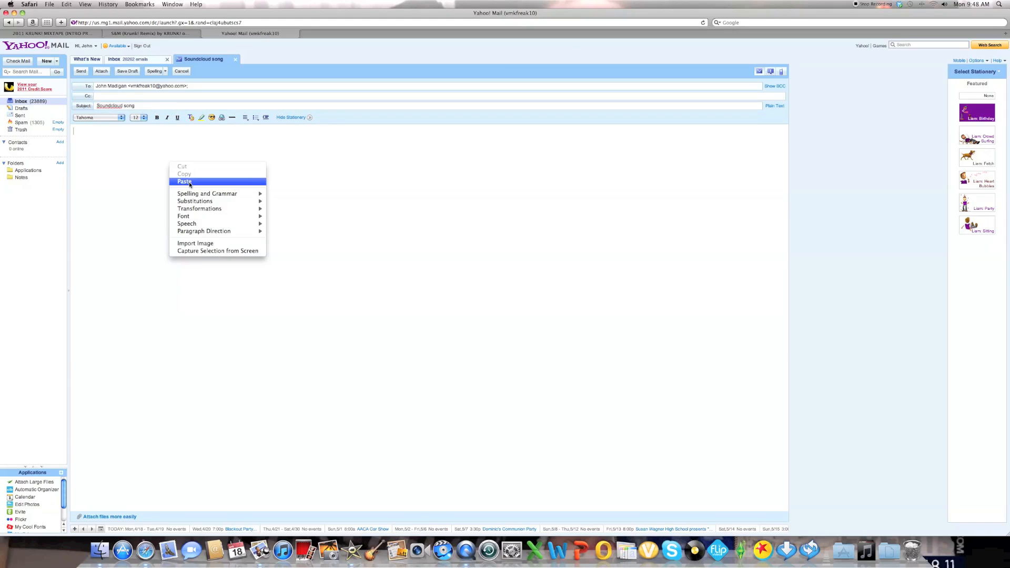
click(184, 181)
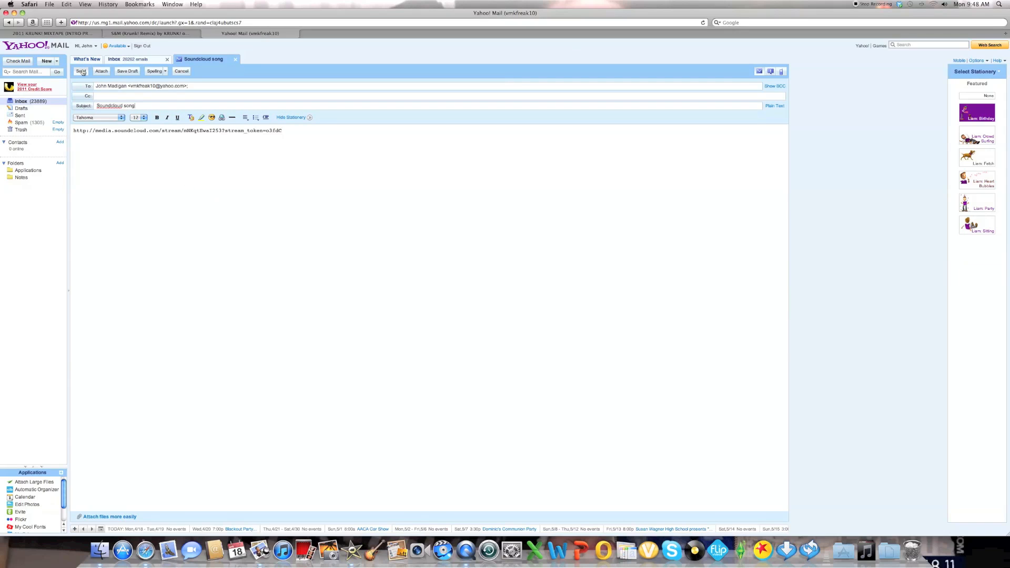
click(81, 70)
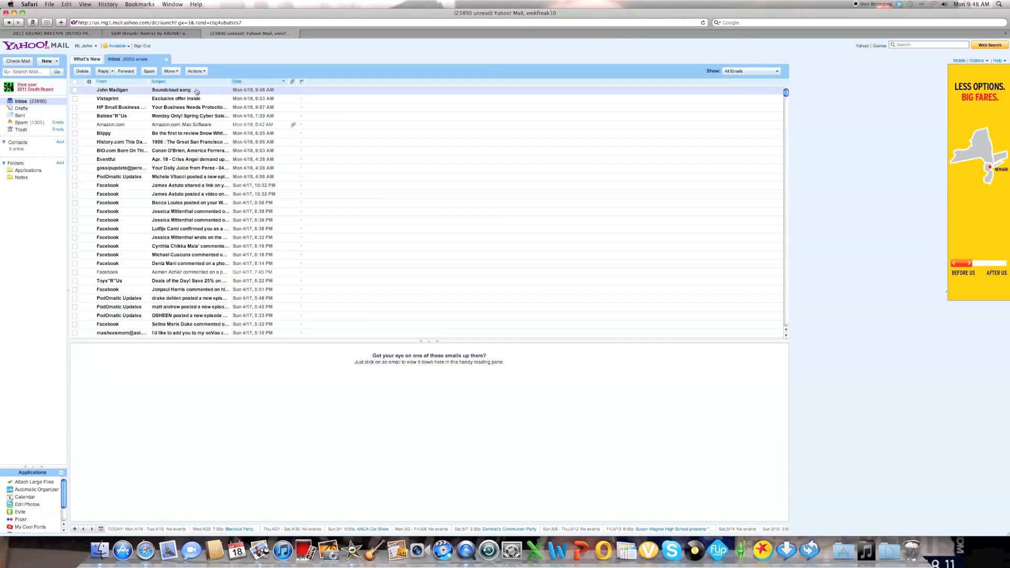
Open the received Soundcloud song message to display the stream link in the reading pane.
click(170, 89)
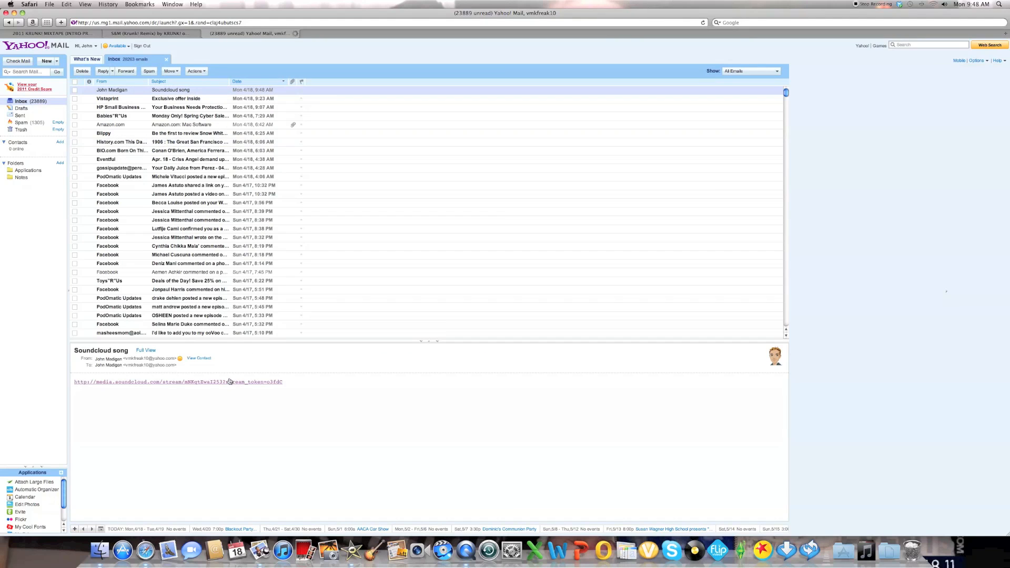